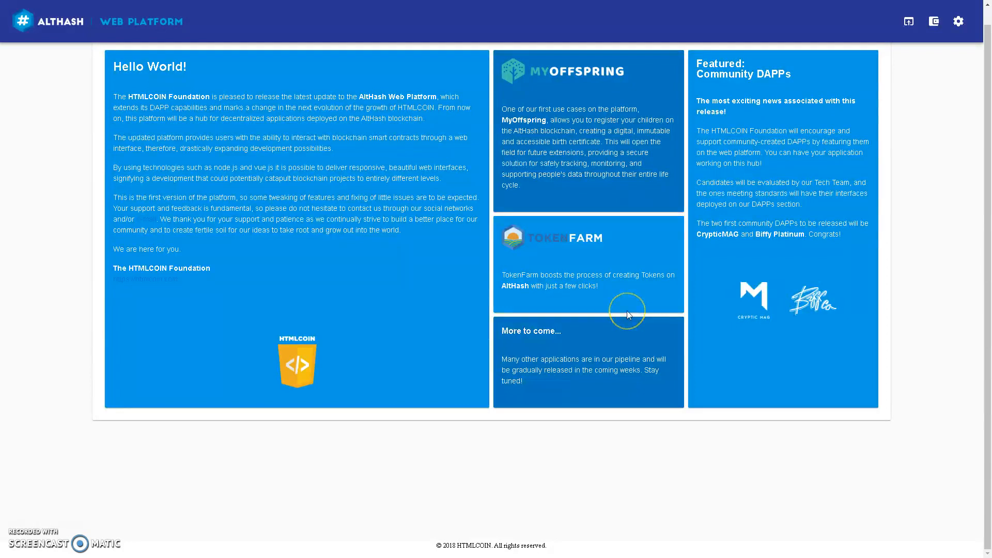
mouse_move(626, 315)
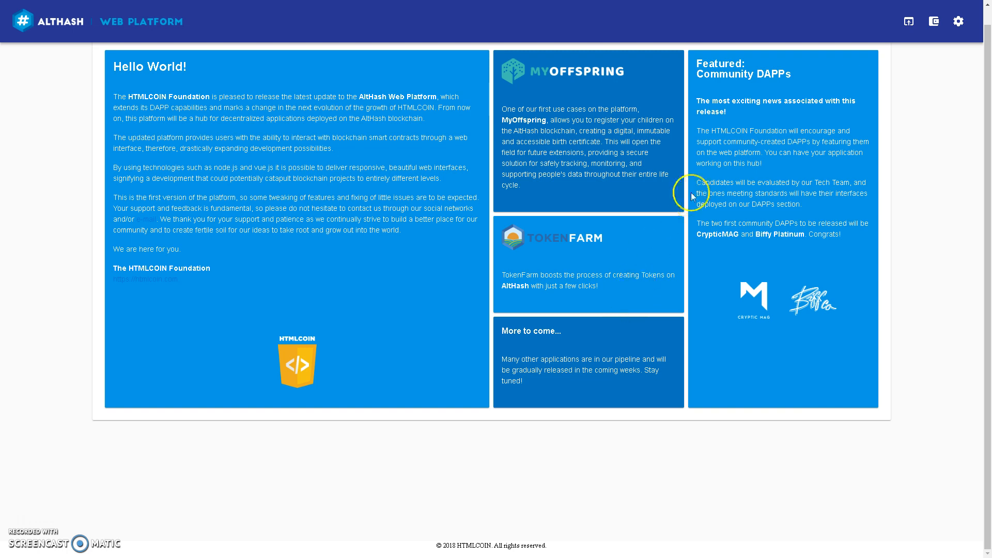
mouse_move(833, 120)
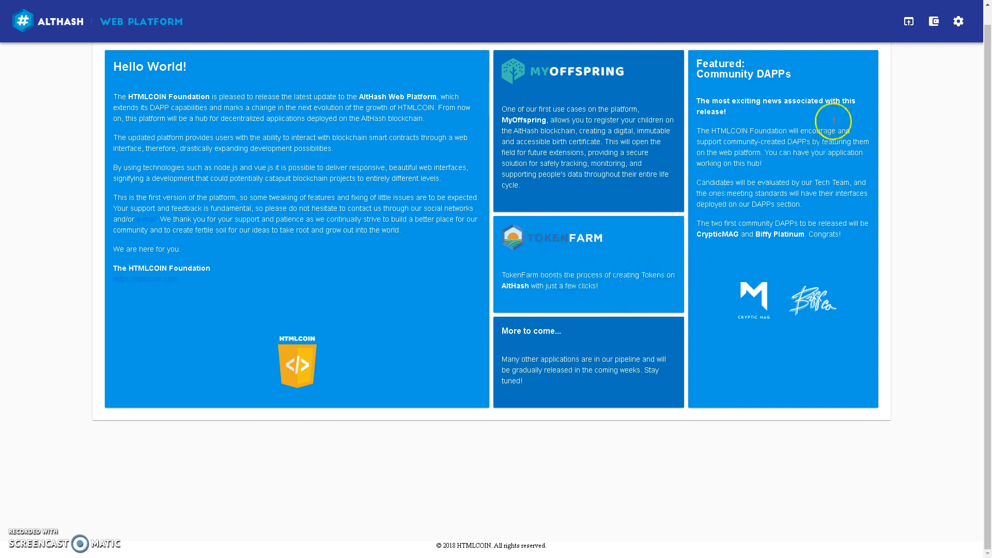
- Start generating a brand-new wallet from the Add Wallet menu
click(909, 21)
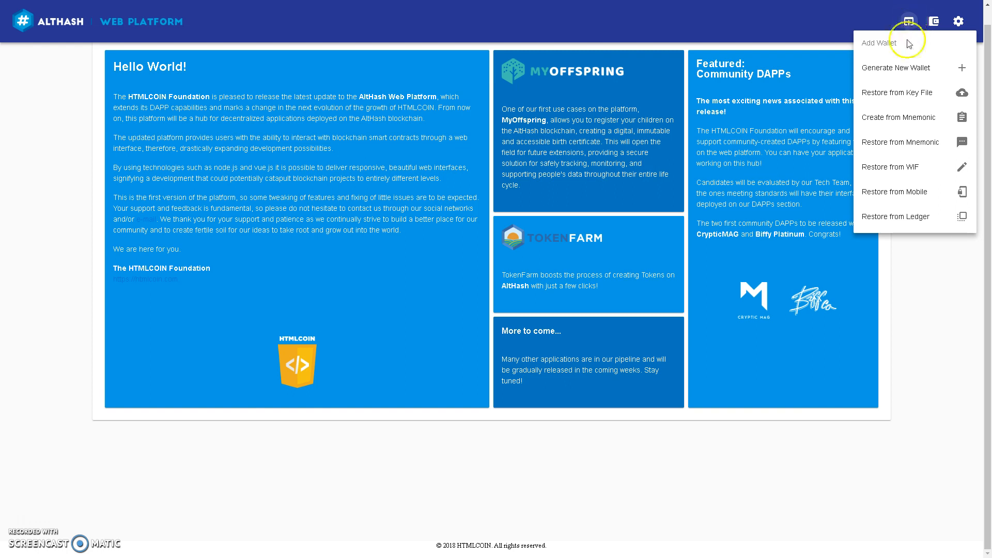
click(896, 68)
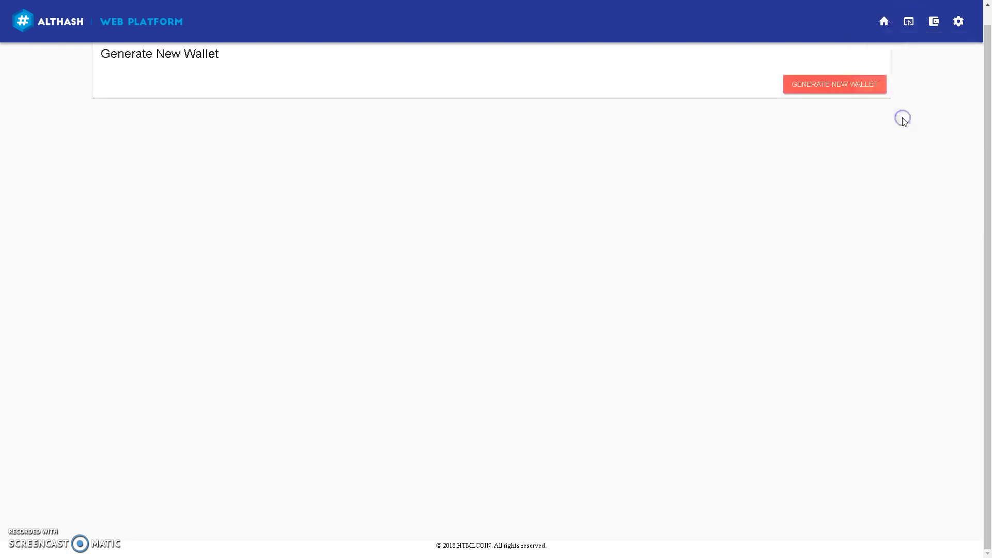
click(835, 85)
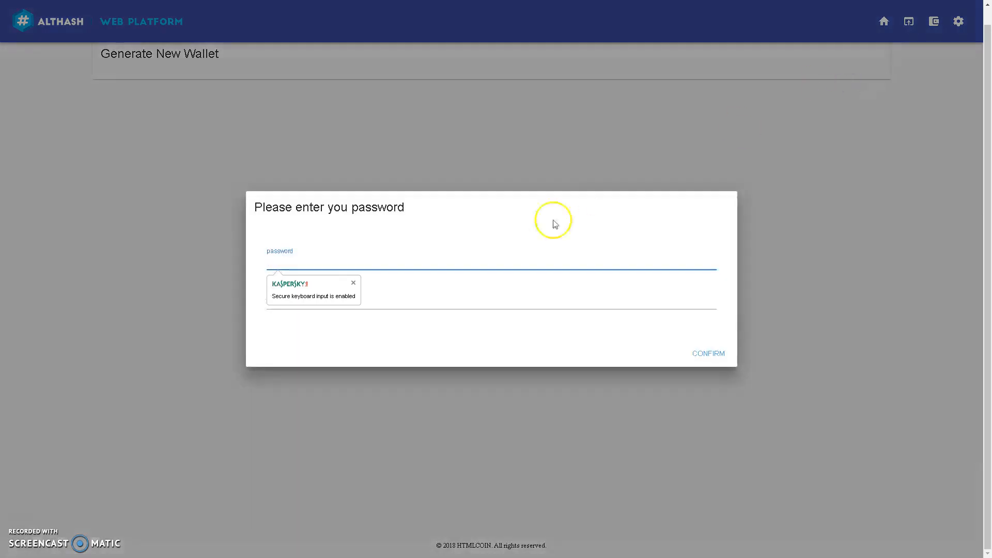
- Set and repeat a password for the new wallet and confirm it
text(••)
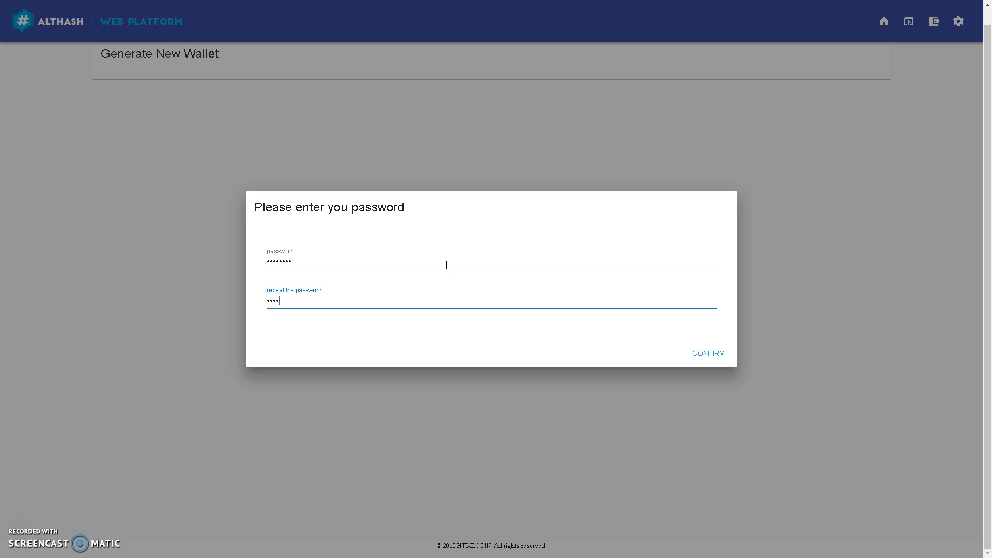
text(••)
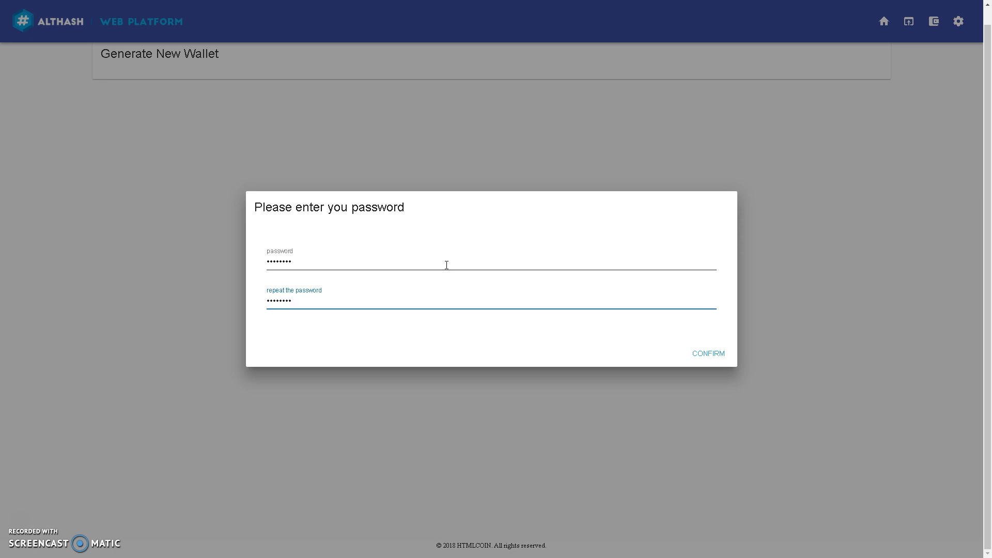
click(708, 353)
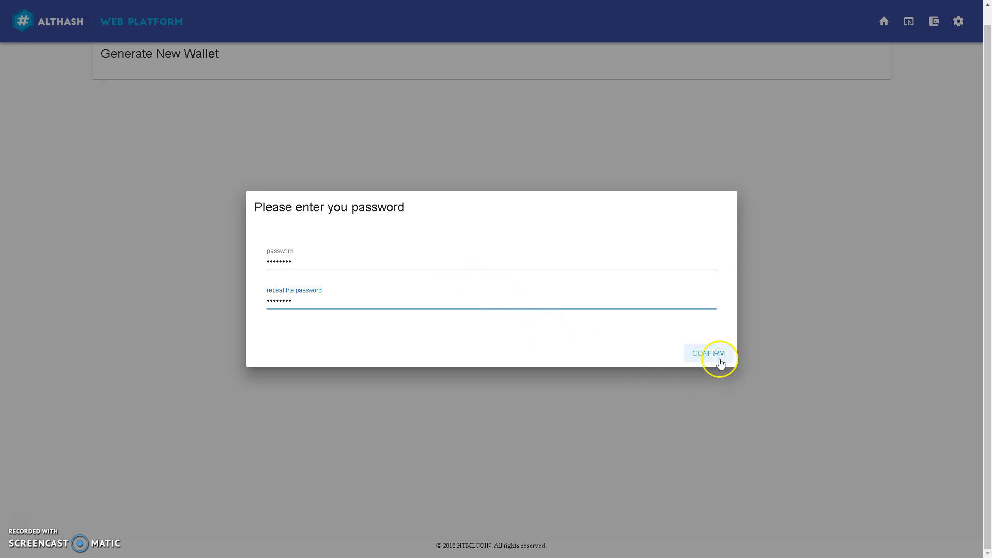
click(708, 353)
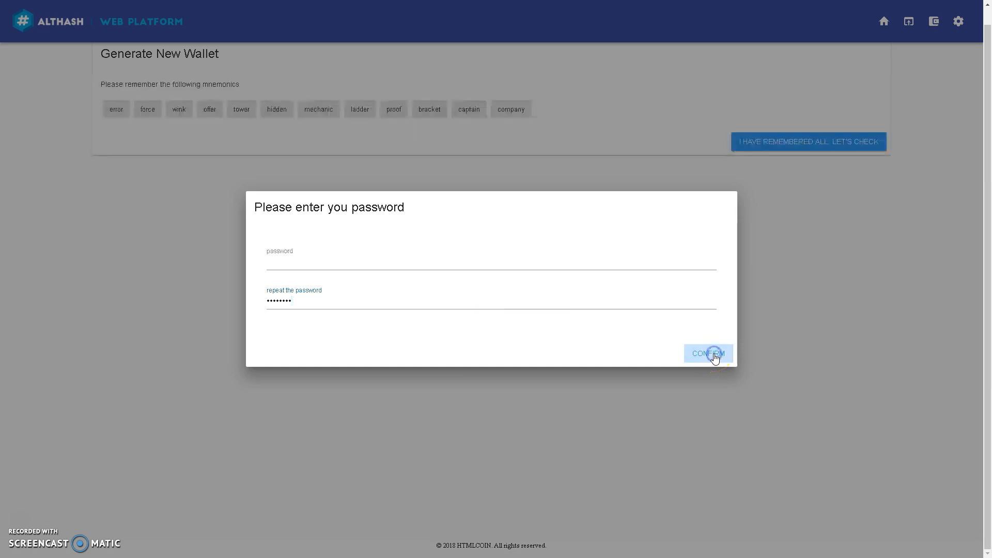
- Proceed to the mnemonic word check, re-entering the wallet password
click(707, 353)
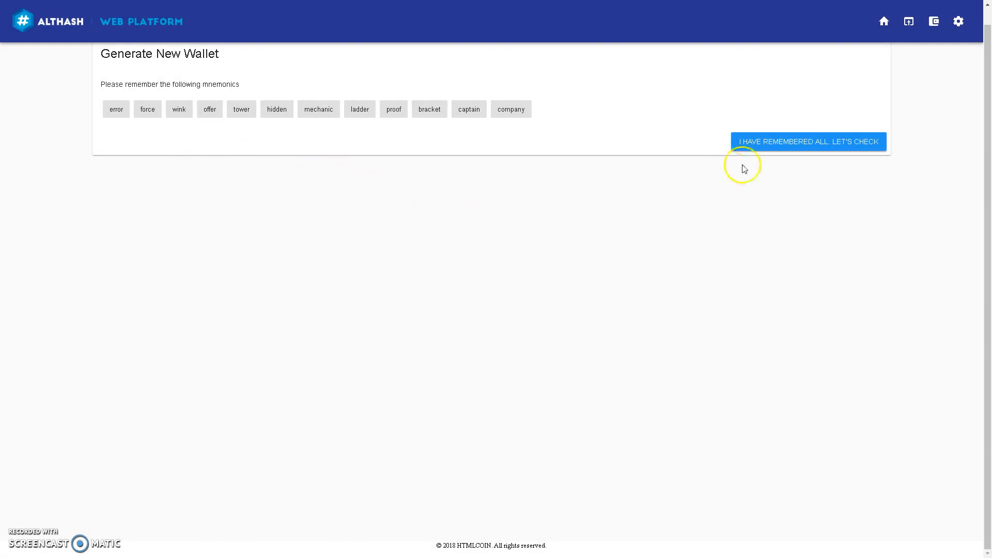
mouse_move(18, 521)
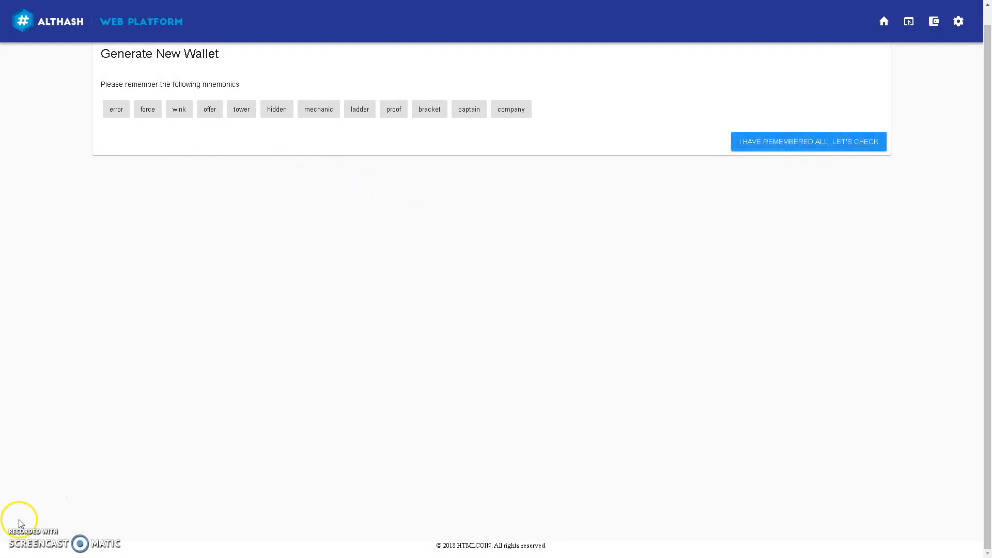
click(808, 140)
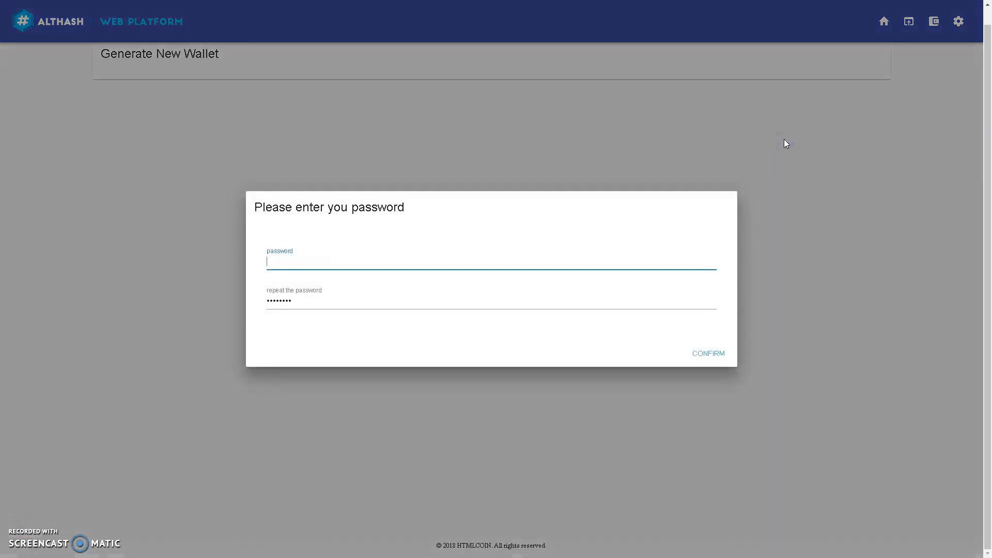
text(•••••)
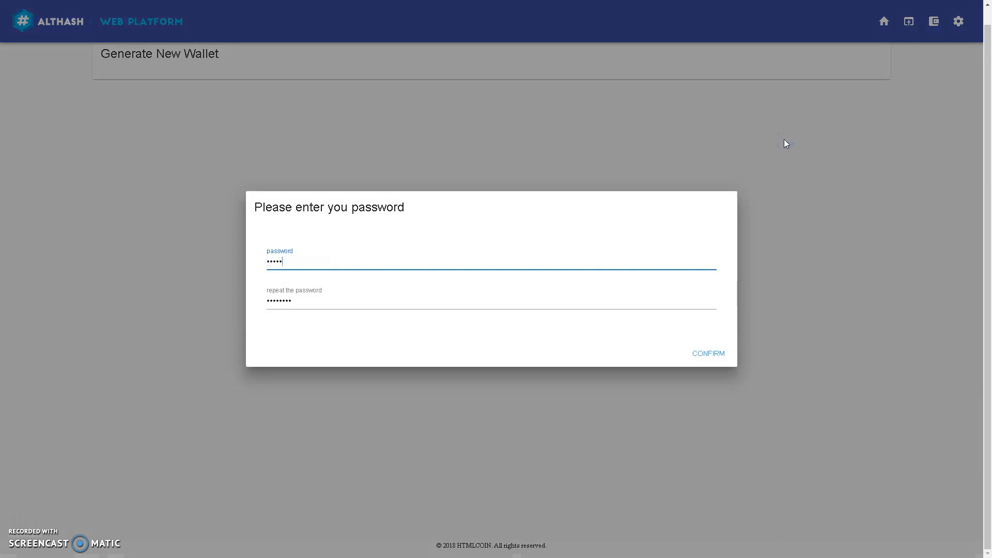
click(707, 353)
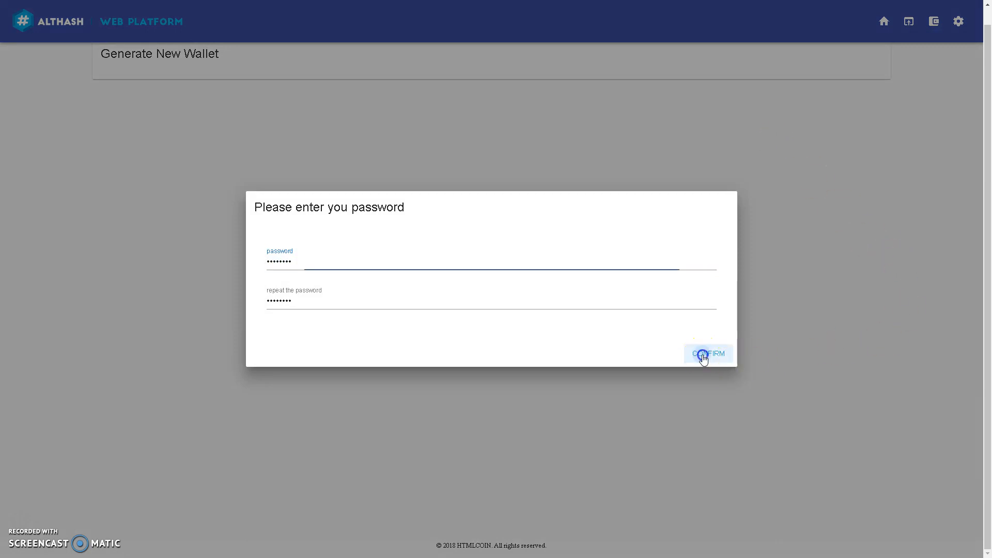
click(707, 353)
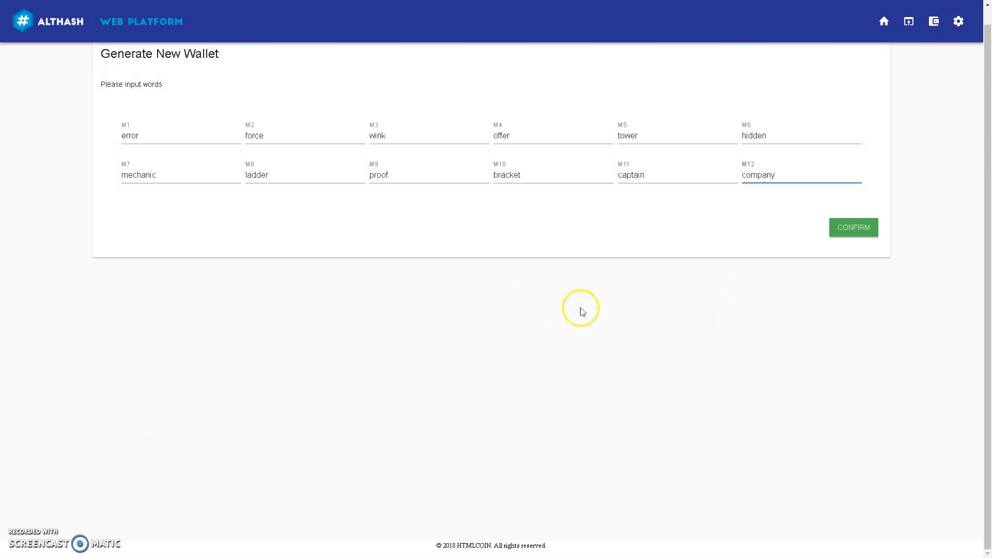
- Confirm the twelve entered mnemonic words to finish creating the wallet
click(853, 227)
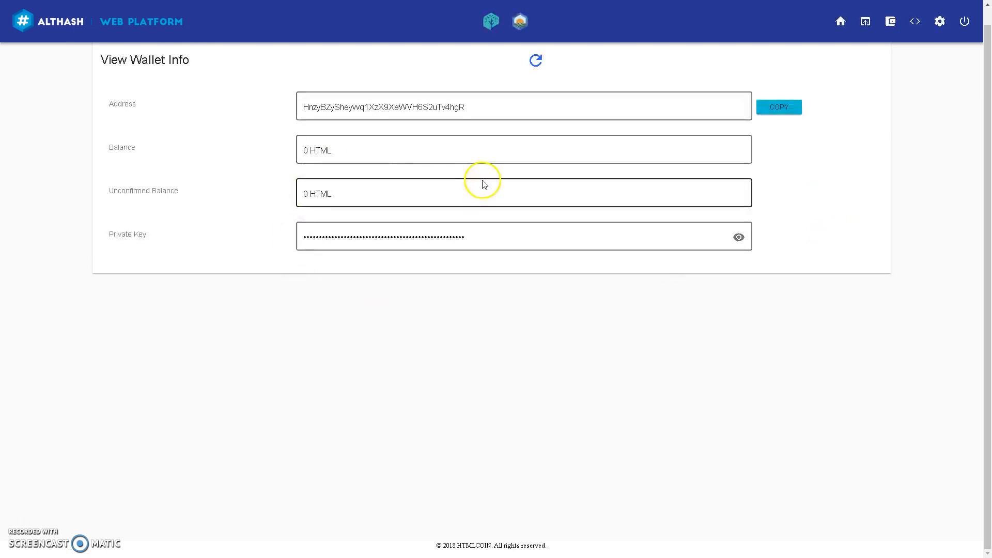
mouse_move(578, 400)
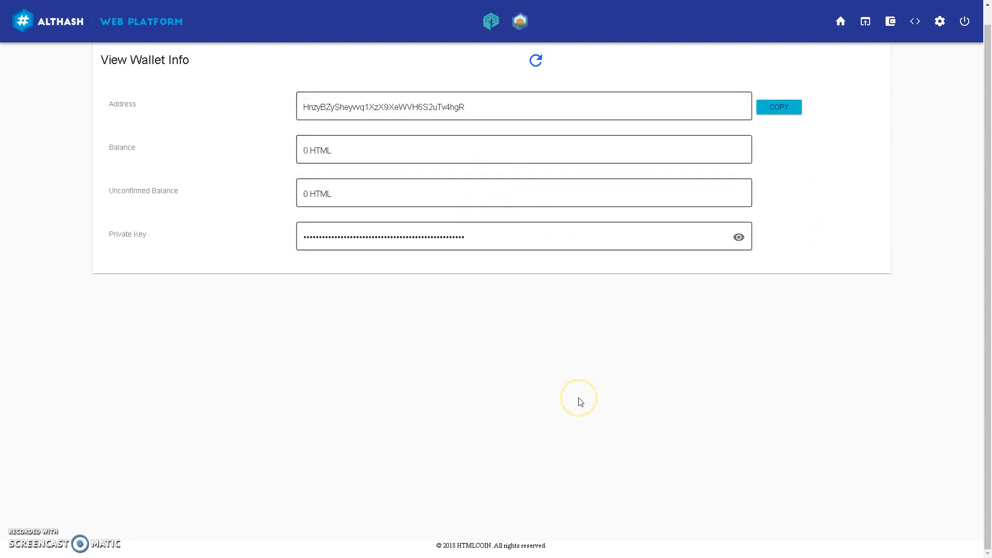
mouse_move(581, 397)
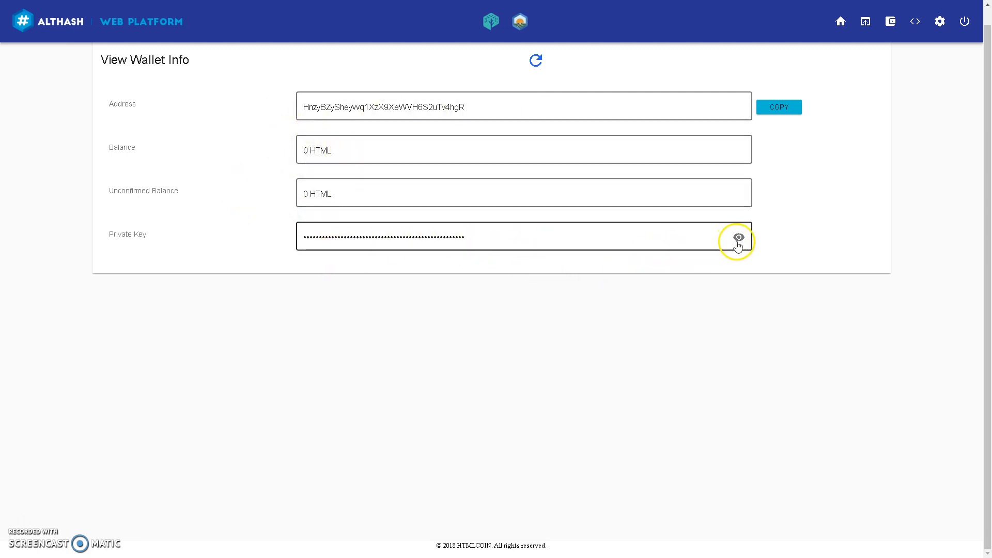
- Unmask the wallet's private key and select its text
click(738, 238)
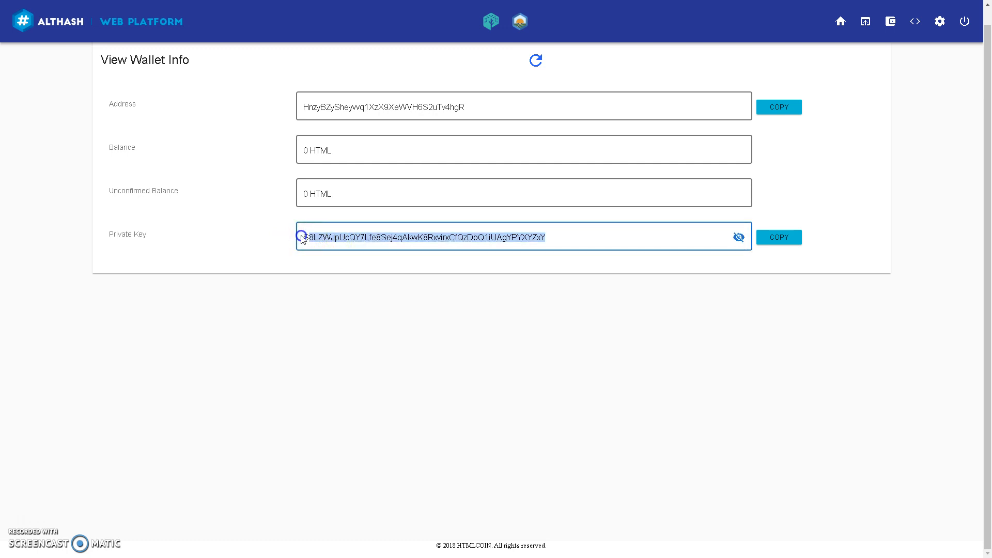
click(304, 238)
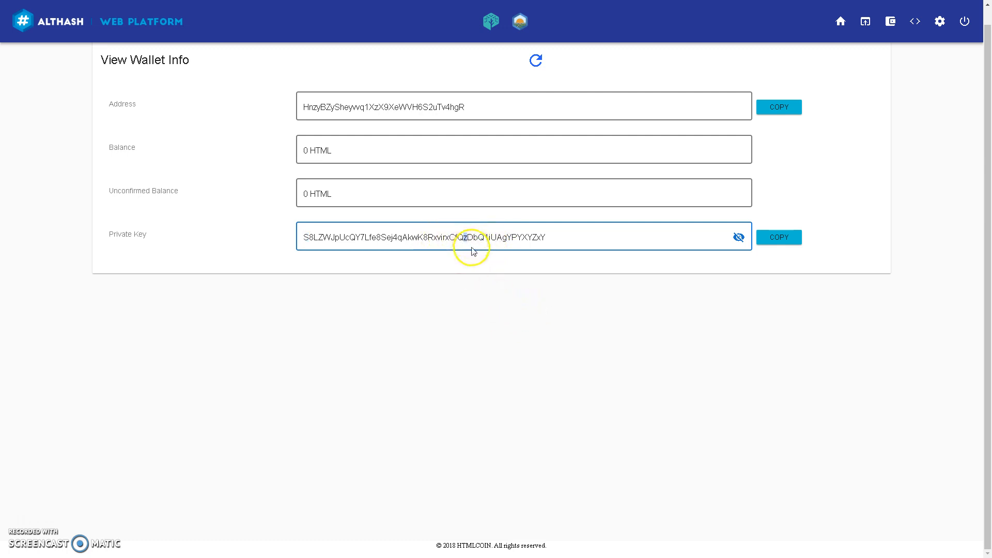
mouse_move(481, 272)
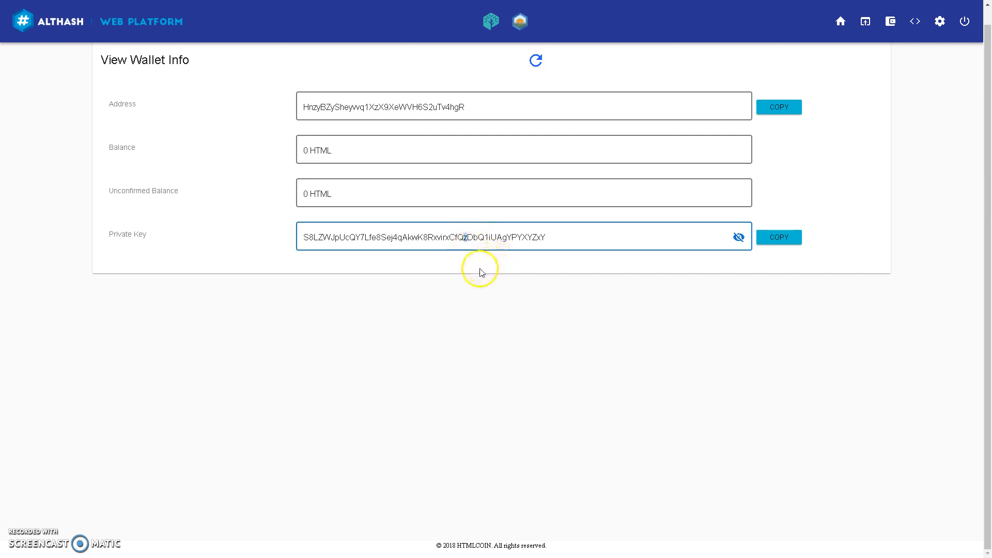
mouse_move(552, 376)
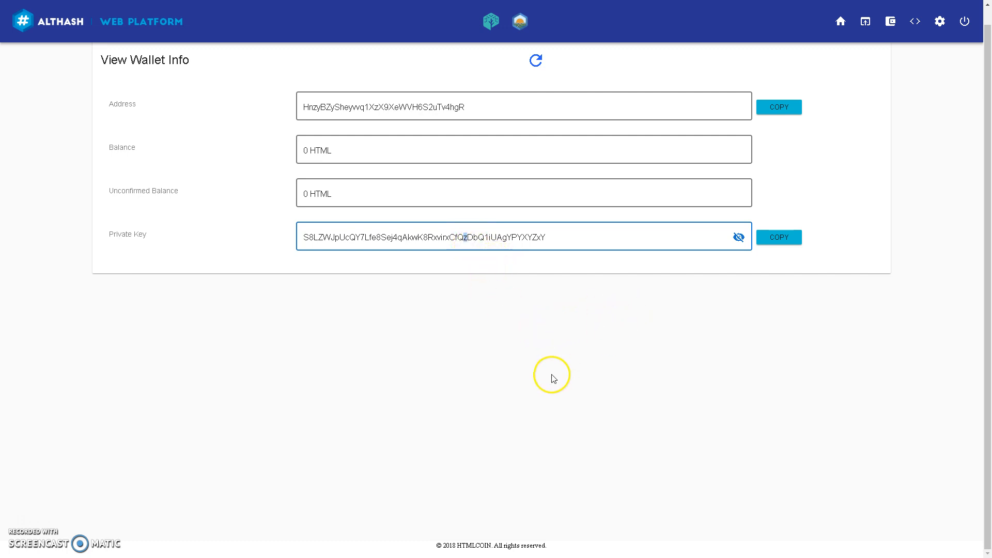
click(889, 20)
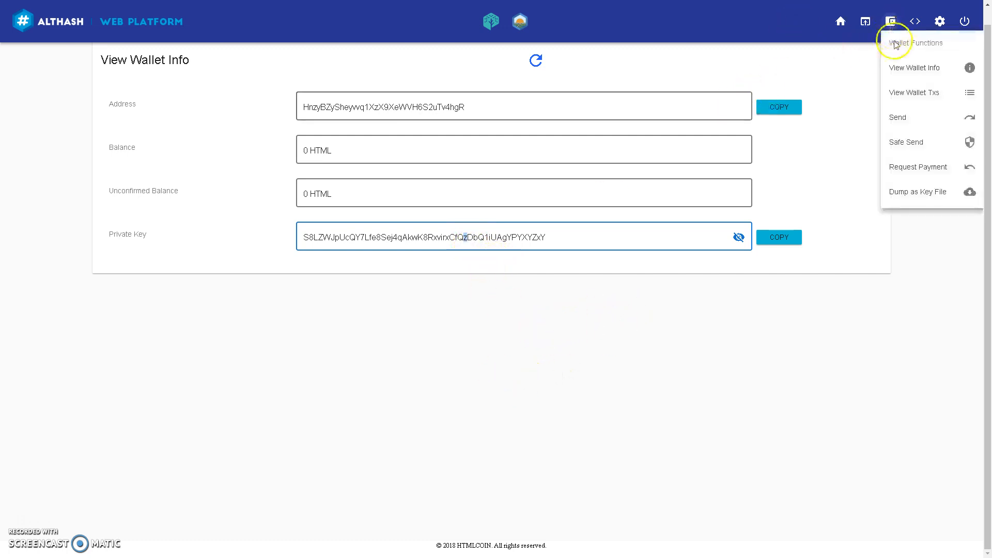
- Choose Restore from Mnemonic in the Add Wallet menu
click(863, 19)
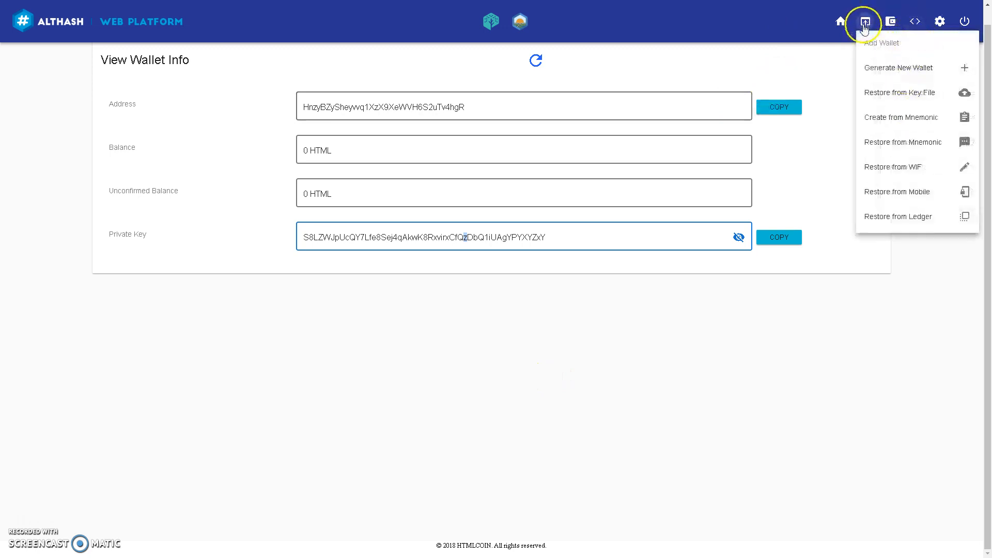
click(903, 141)
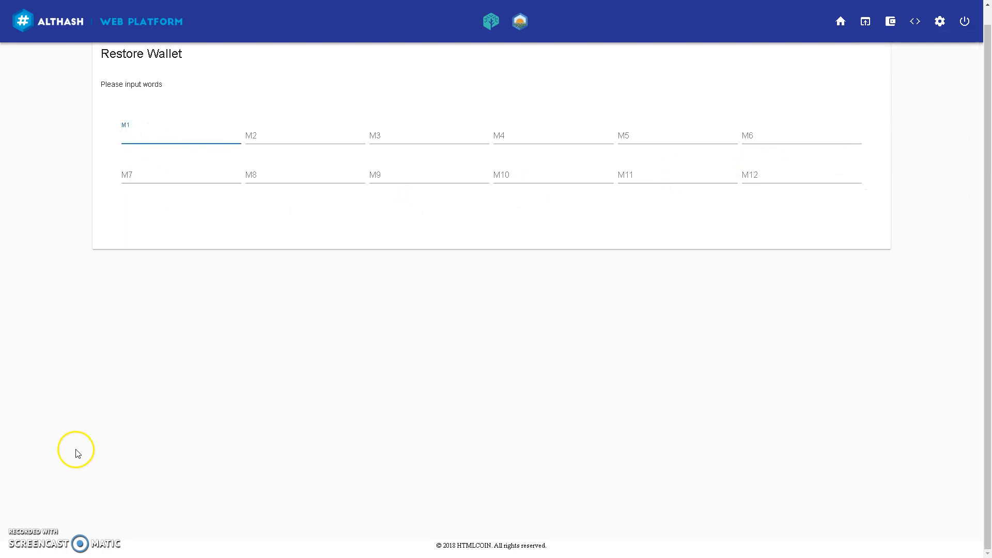
click(865, 21)
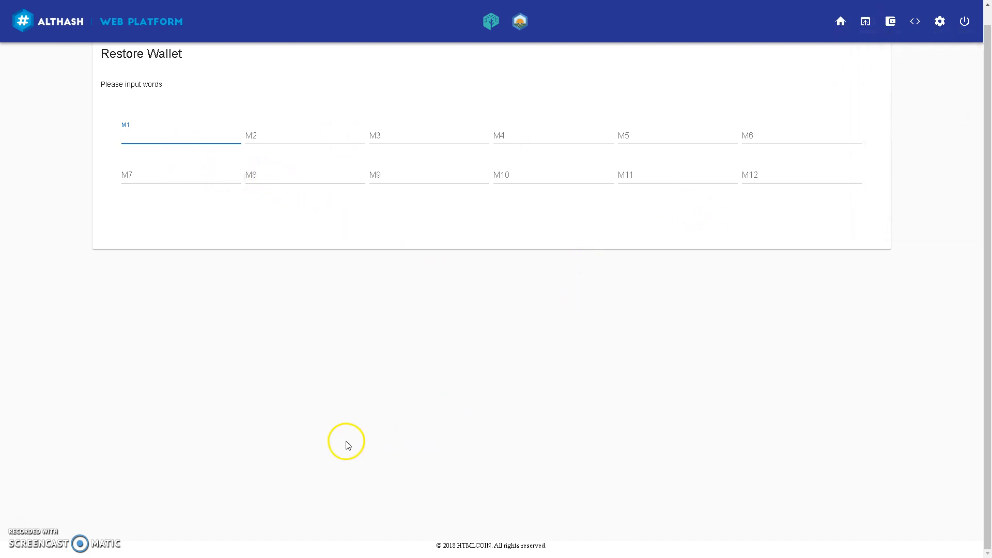
mouse_move(41, 512)
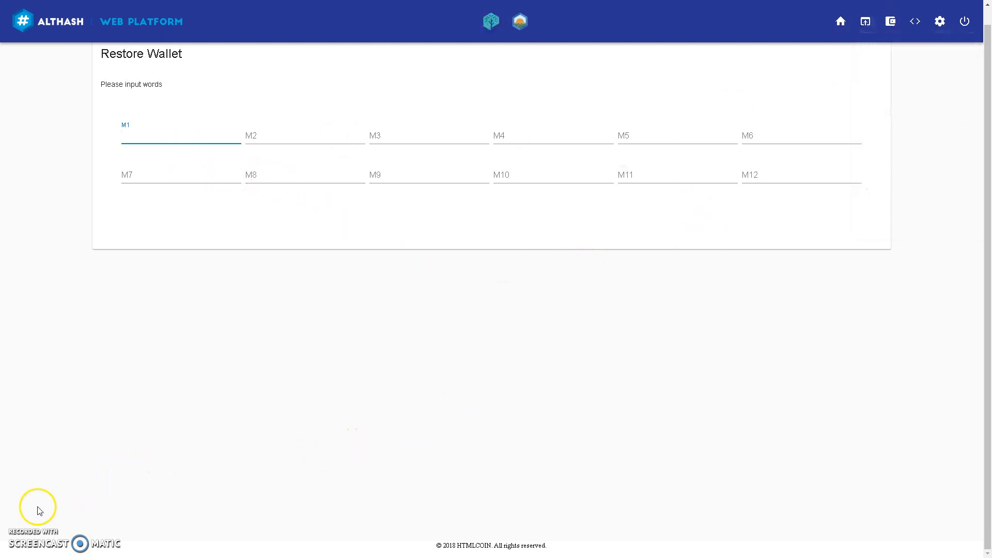
mouse_move(25, 520)
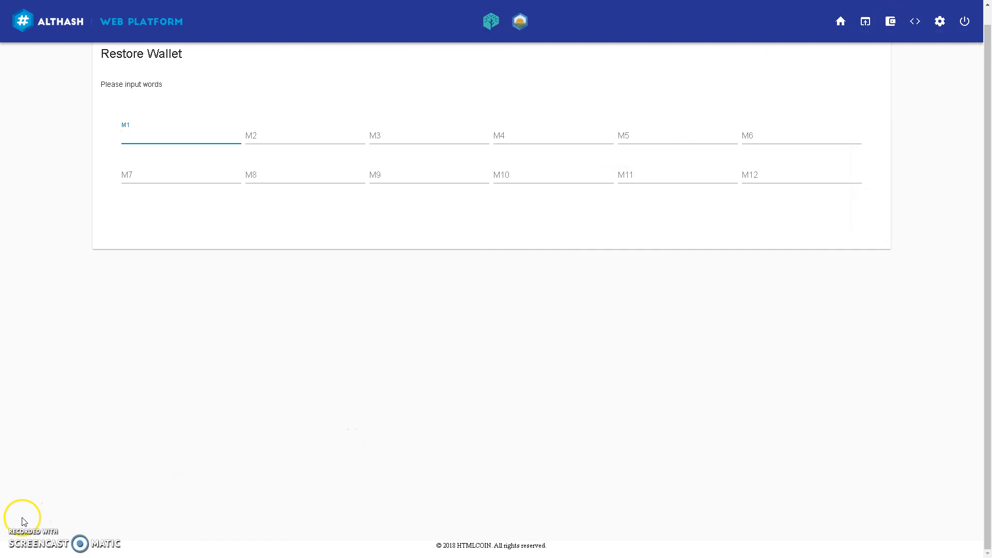